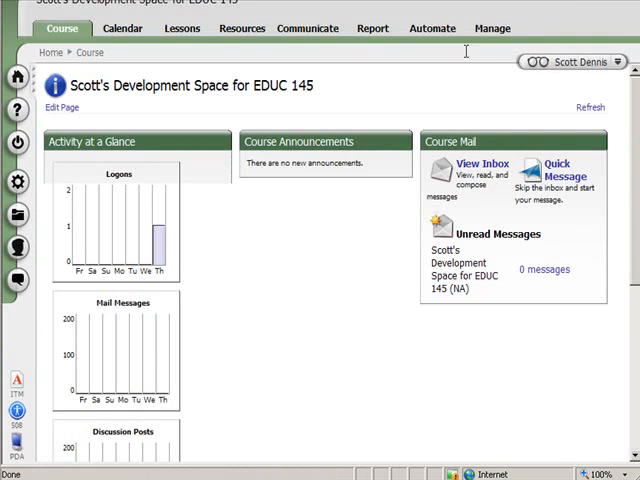
# Go to the Manage tab to reach the course's Management Console.
pyautogui.click(492, 28)
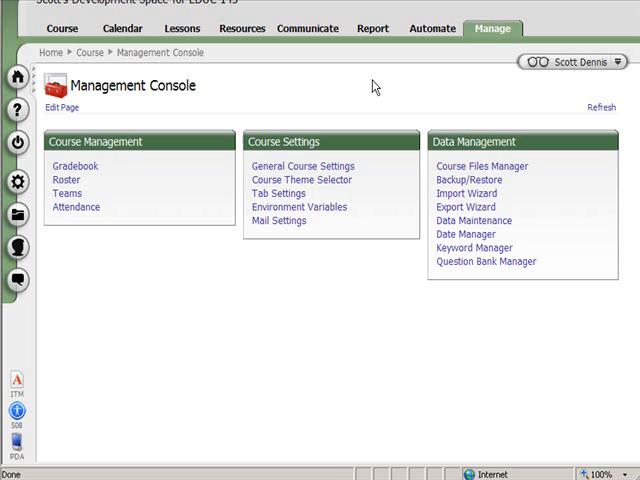
pyautogui.moveTo(224, 92)
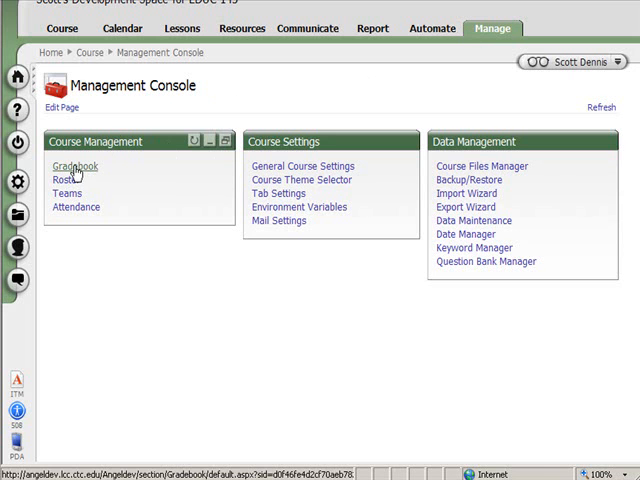
# Enter the course Gradebook, reaching the Gradebook Setup wizard's first step.
pyautogui.click(76, 166)
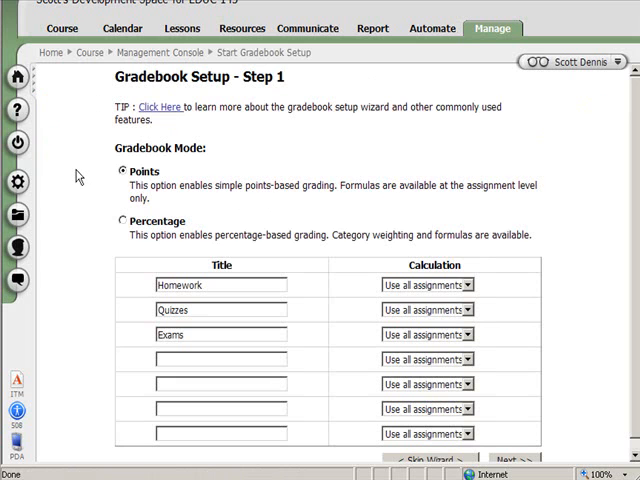
pyautogui.moveTo(84, 176)
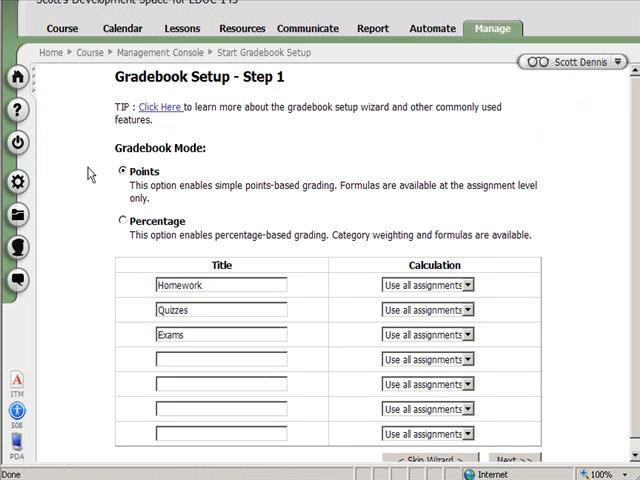
pyautogui.moveTo(624, 132)
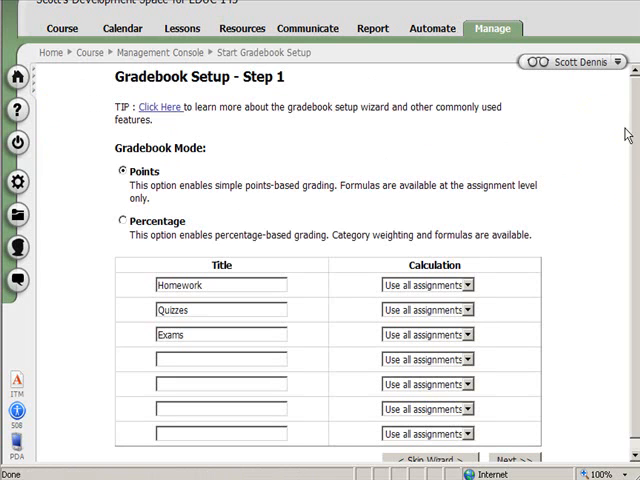
pyautogui.scroll(-3)
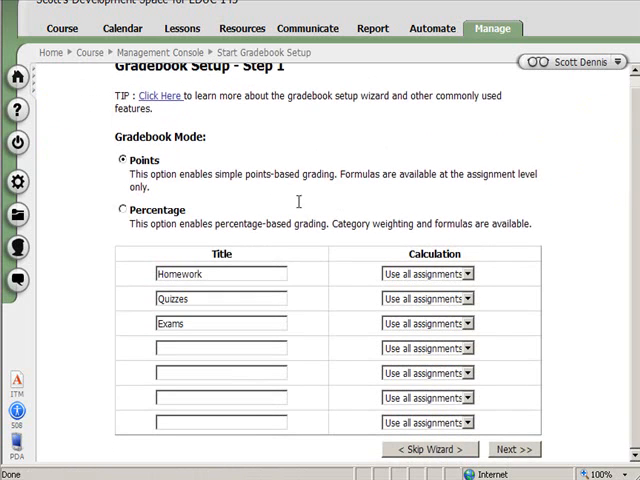
pyautogui.moveTo(248, 192)
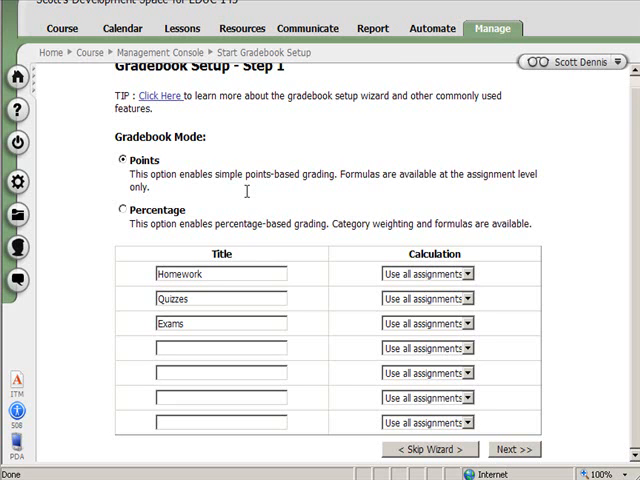
pyautogui.moveTo(372, 246)
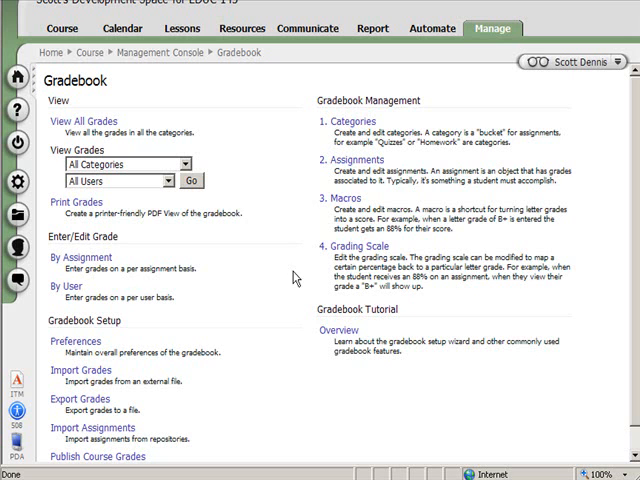
pyautogui.moveTo(356, 168)
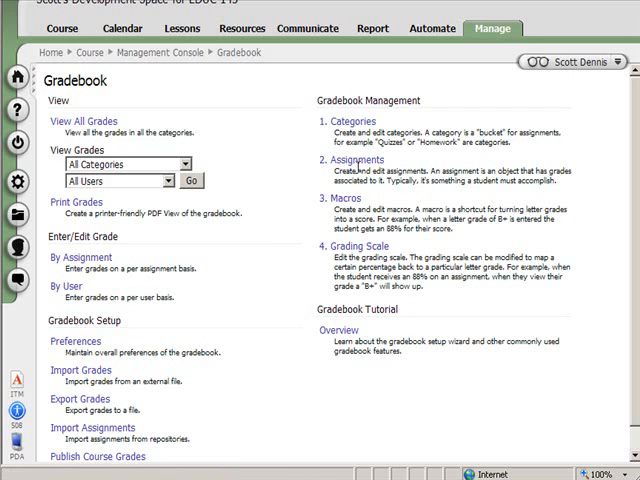
pyautogui.moveTo(380, 120)
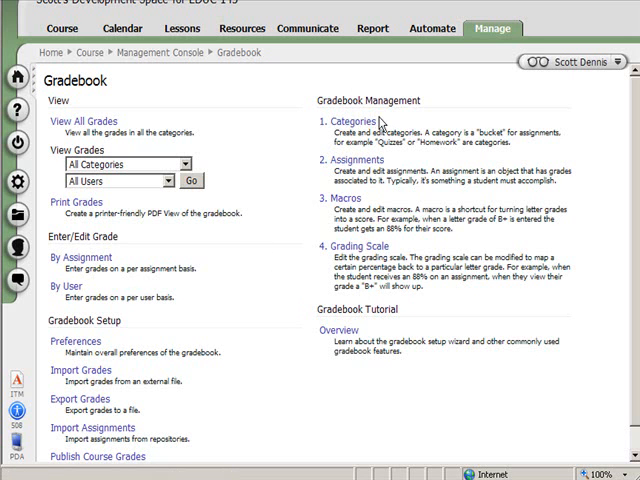
pyautogui.moveTo(360, 120)
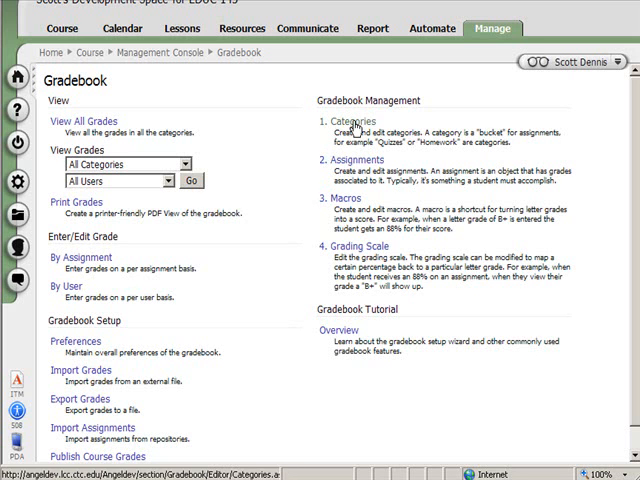
# Bring up the gradebook Categories page showing only the Default category.
pyautogui.click(344, 112)
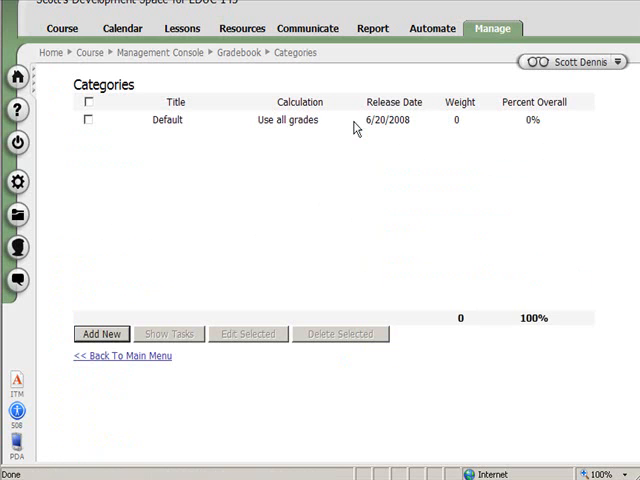
pyautogui.moveTo(228, 180)
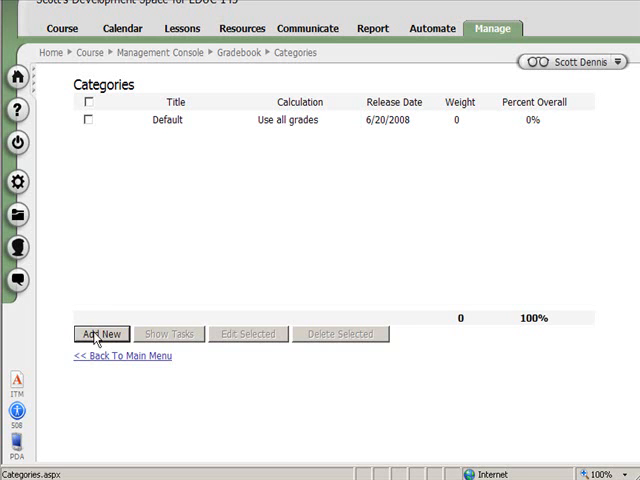
# Create a Homework category with auto-calculated weight and save it.
pyautogui.click(100, 332)
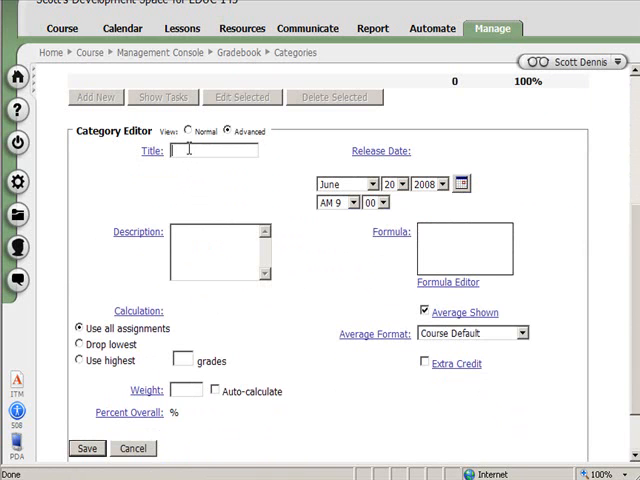
pyautogui.write('Homework')
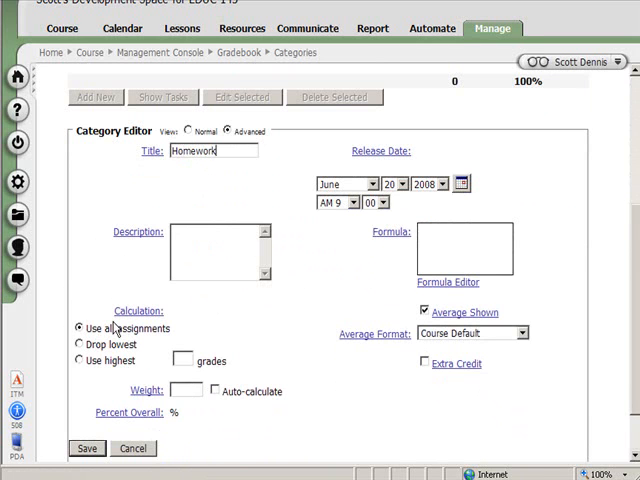
pyautogui.moveTo(112, 364)
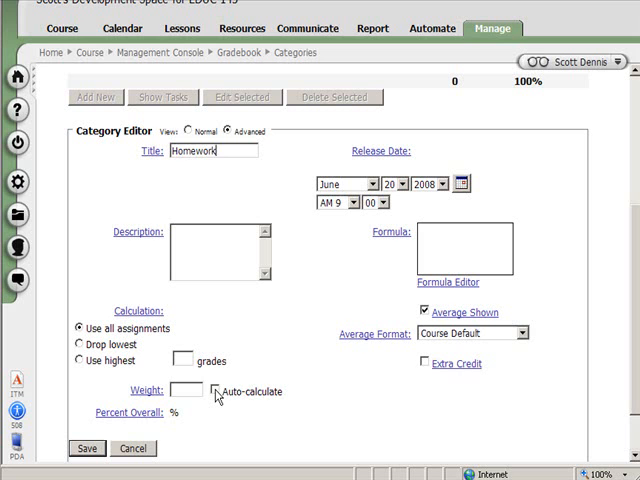
pyautogui.click(220, 392)
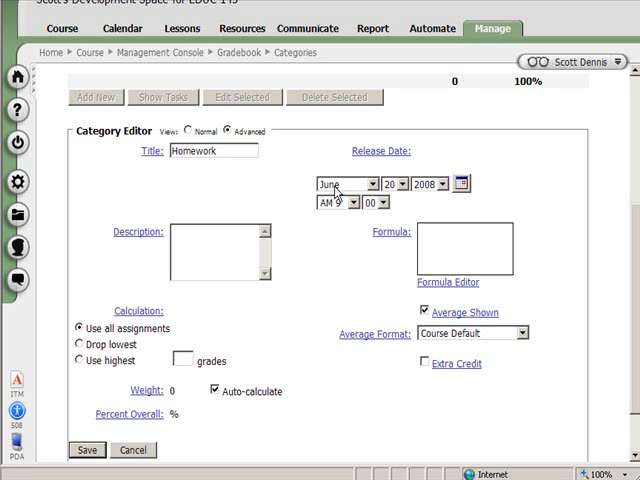
pyautogui.moveTo(284, 200)
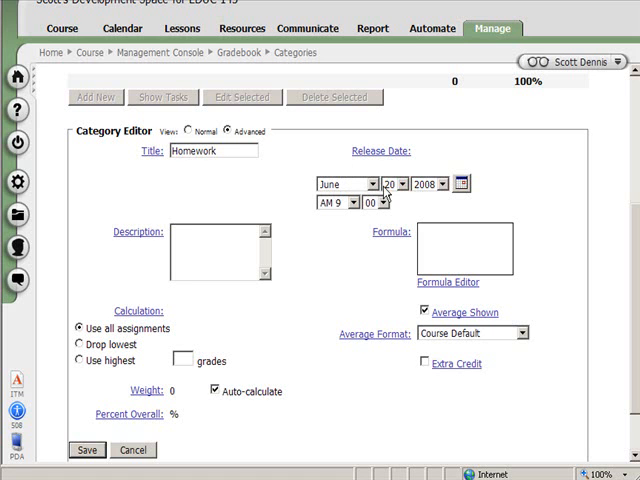
pyautogui.moveTo(378, 200)
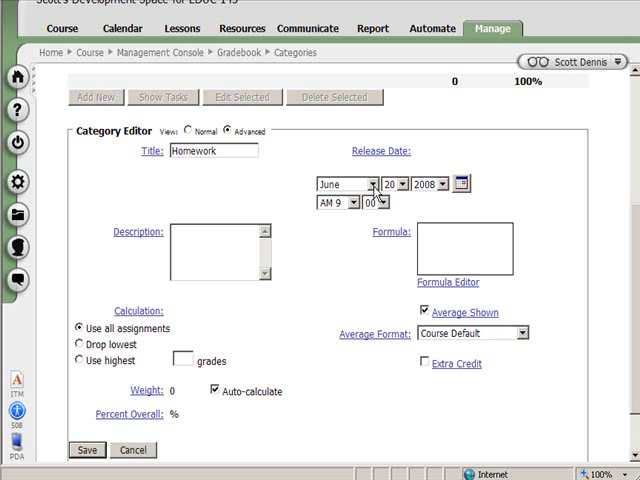
pyautogui.moveTo(274, 380)
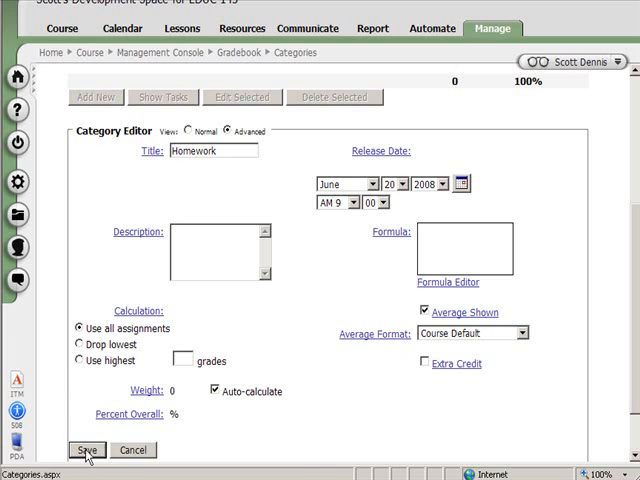
pyautogui.click(86, 450)
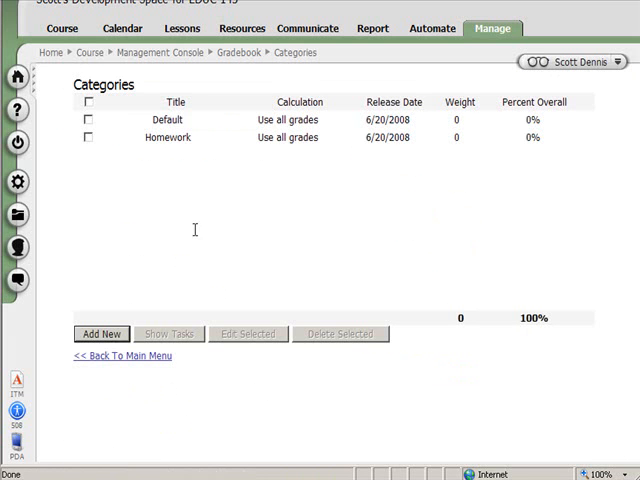
pyautogui.moveTo(170, 138)
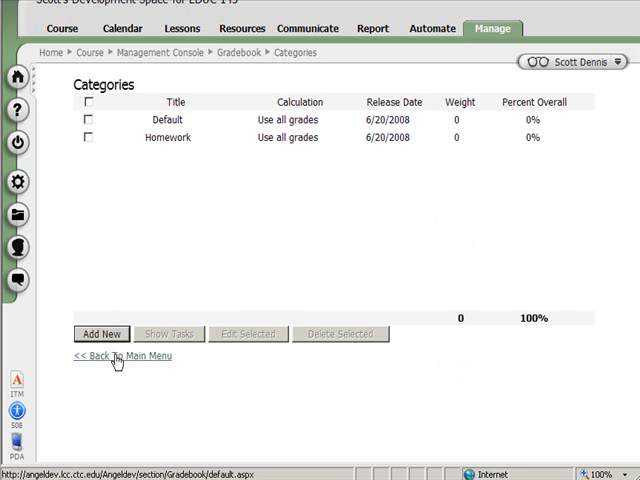
# Create an Exams category with auto-calculated weight and save it.
pyautogui.click(100, 332)
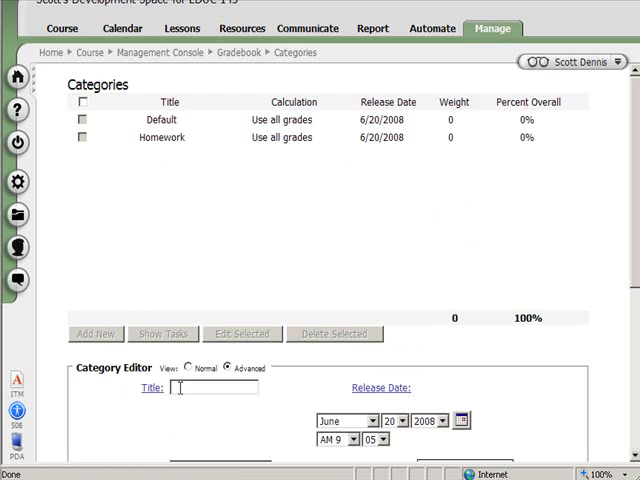
pyautogui.write('E')
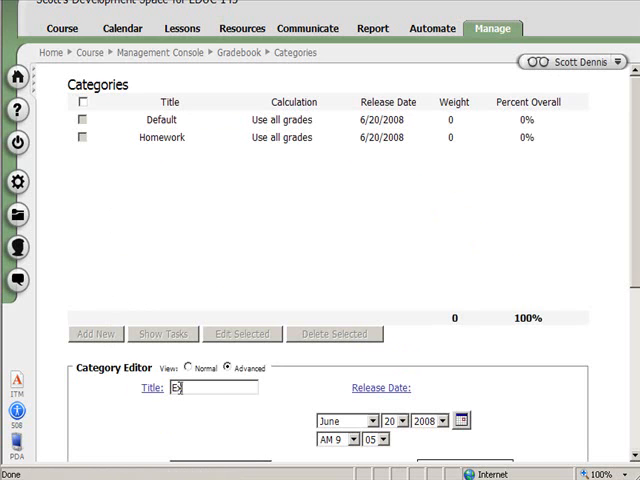
pyautogui.write('xams')
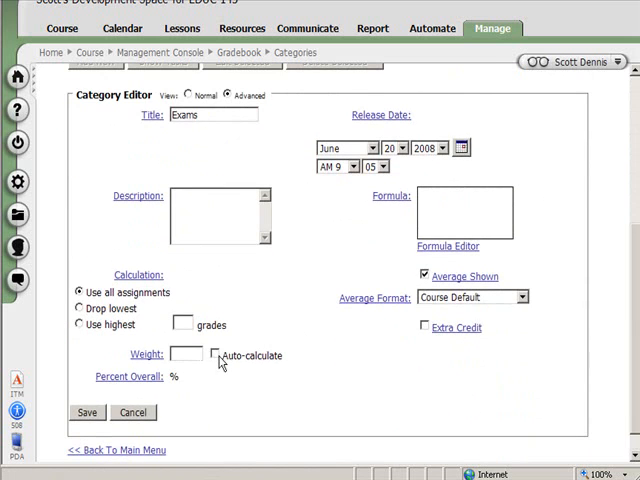
pyautogui.click(216, 356)
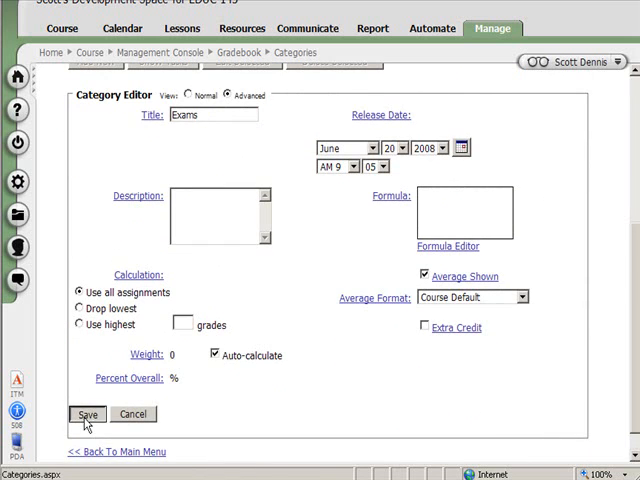
pyautogui.click(88, 414)
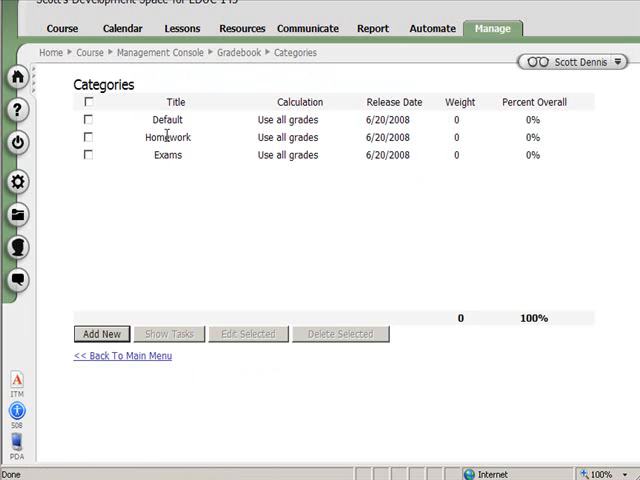
pyautogui.moveTo(144, 142)
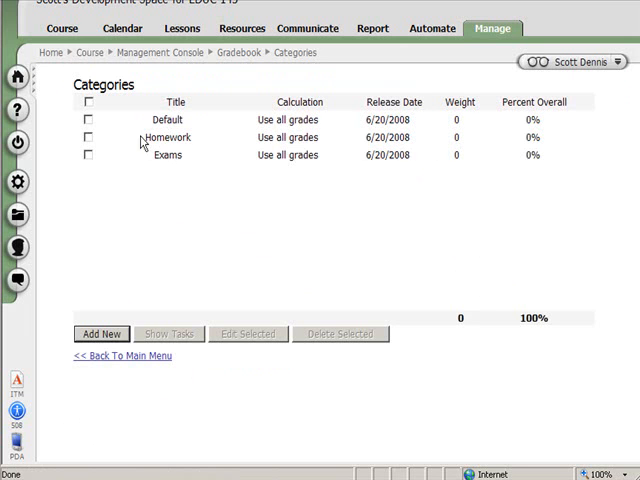
# Review the Homework category's available tasks, then return to the gradebook main menu.
pyautogui.click(88, 136)
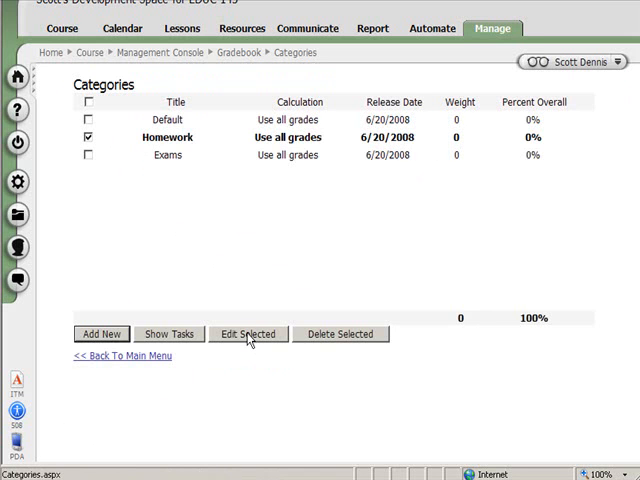
pyautogui.moveTo(326, 340)
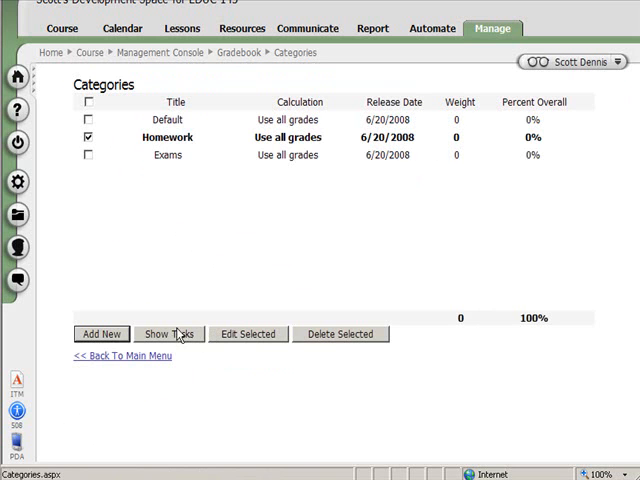
pyautogui.moveTo(196, 340)
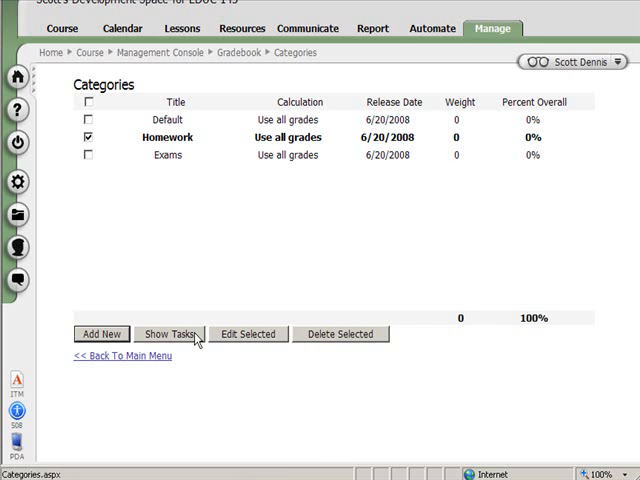
pyautogui.click(162, 334)
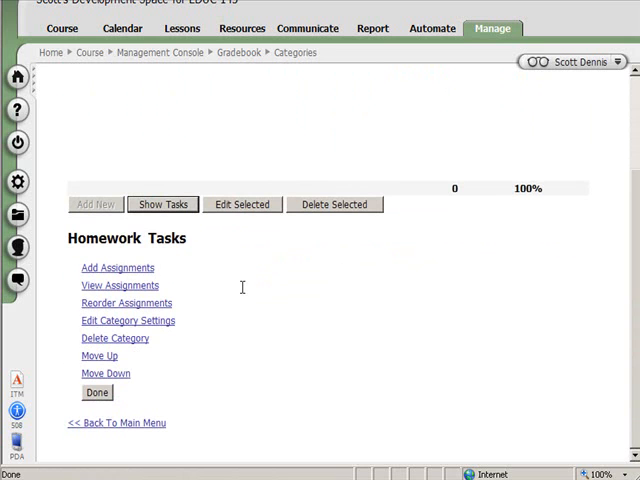
pyautogui.moveTo(172, 284)
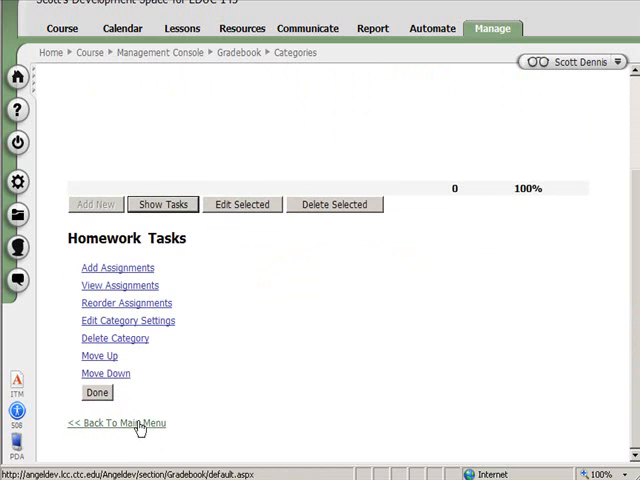
pyautogui.click(116, 424)
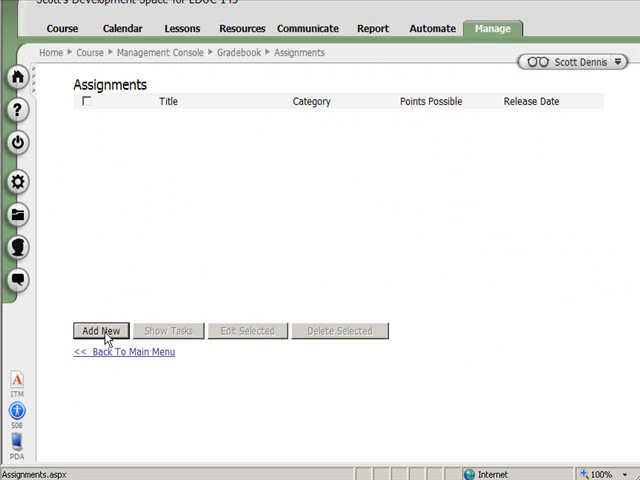
# Create a Week One Homework assignment worth 10 points in the Homework category and save it.
pyautogui.click(100, 330)
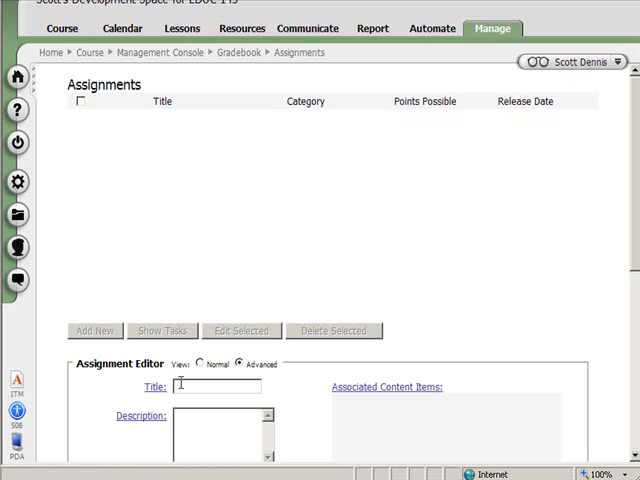
pyautogui.write('Week On')
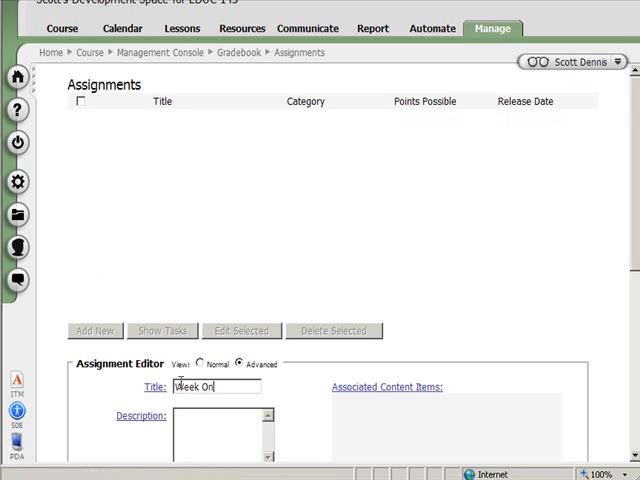
pyautogui.write('e Hom')
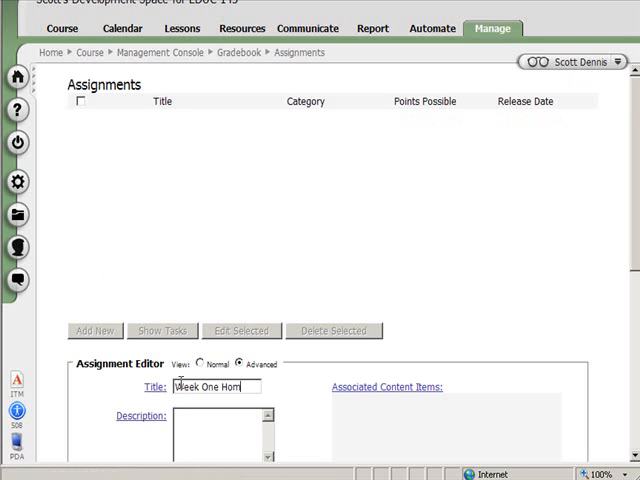
pyautogui.write('ework')
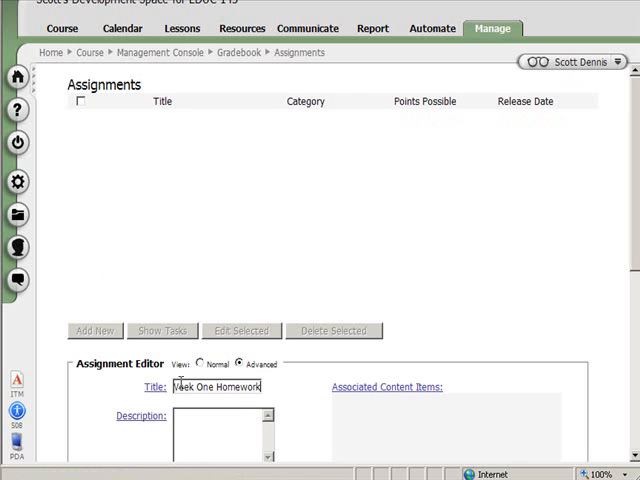
pyautogui.moveTo(592, 212)
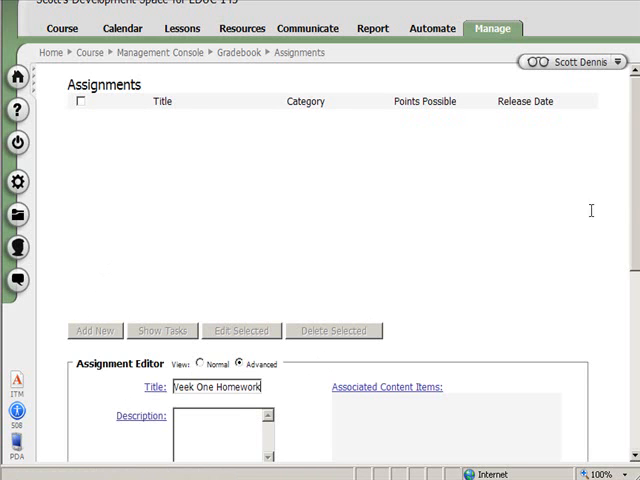
pyautogui.scroll(-3)
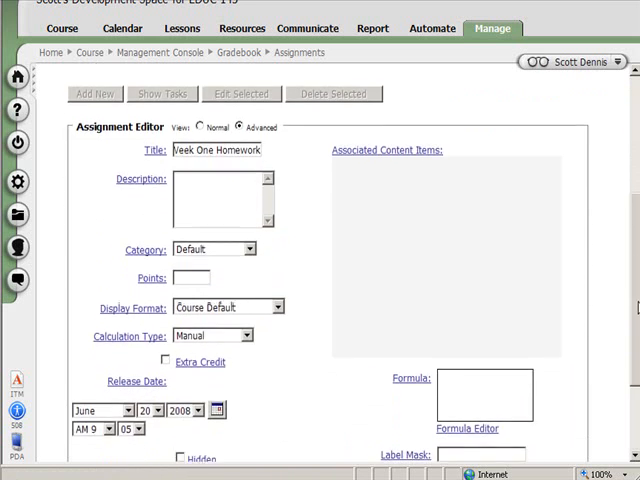
pyautogui.click(190, 276)
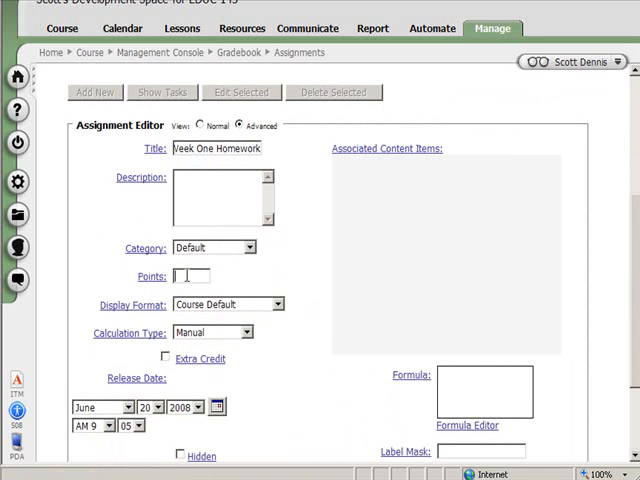
pyautogui.write('10')
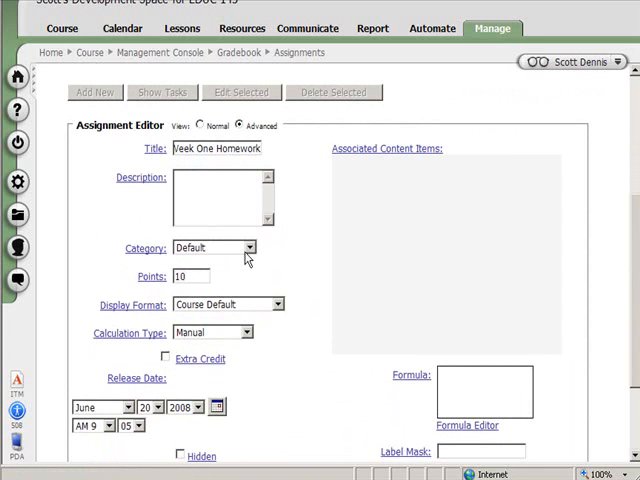
pyautogui.click(248, 246)
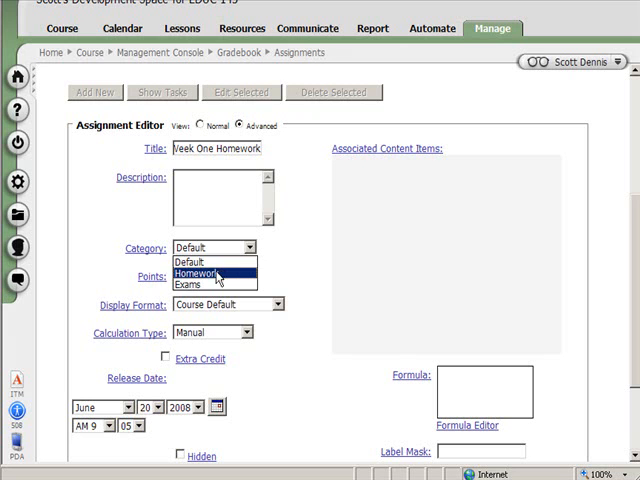
pyautogui.click(208, 272)
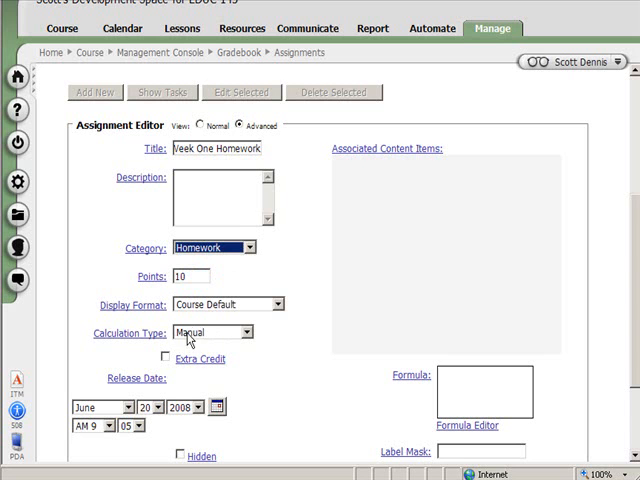
pyautogui.scroll(-3)
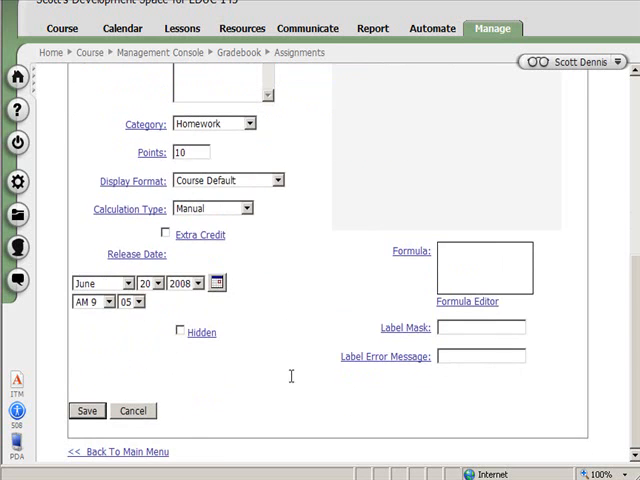
pyautogui.click(86, 410)
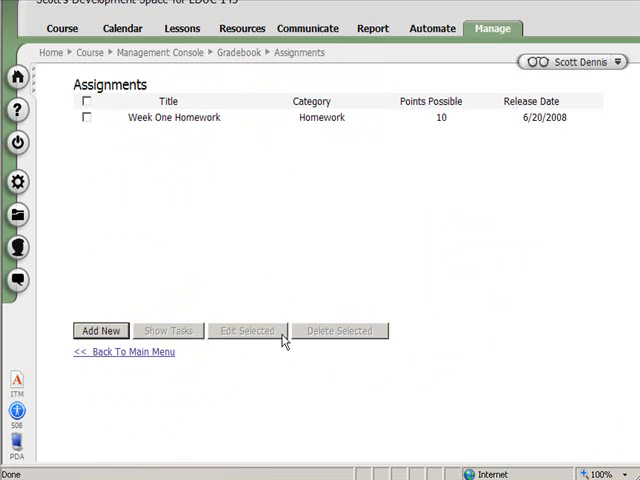
pyautogui.moveTo(240, 180)
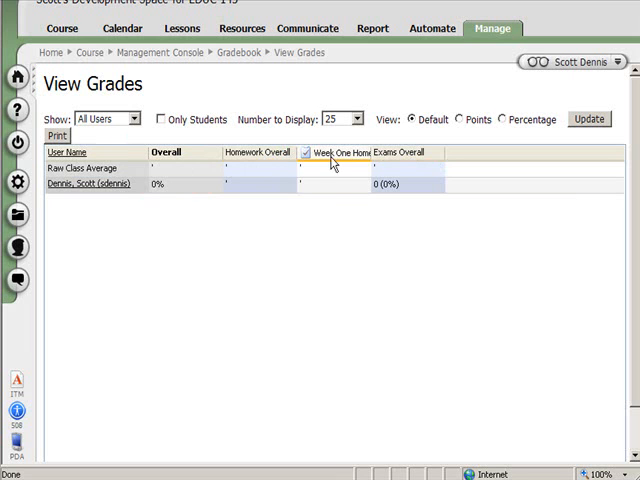
pyautogui.moveTo(332, 196)
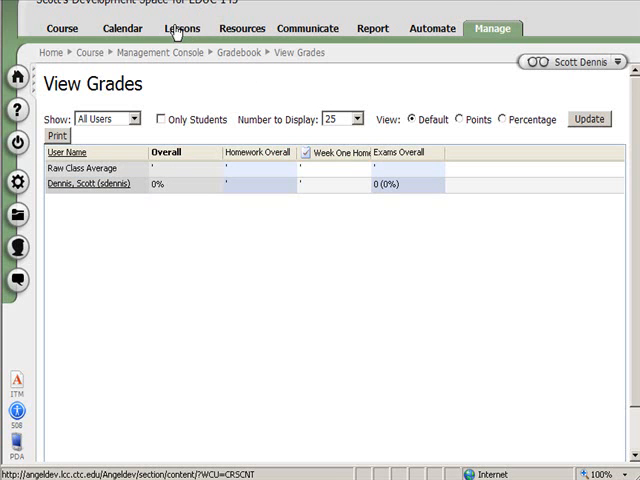
# In Lessons, begin adding a new Drop Box content item.
pyautogui.click(184, 28)
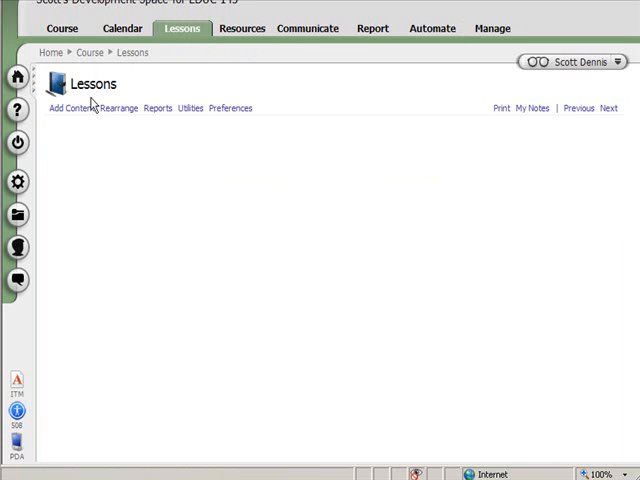
pyautogui.click(64, 108)
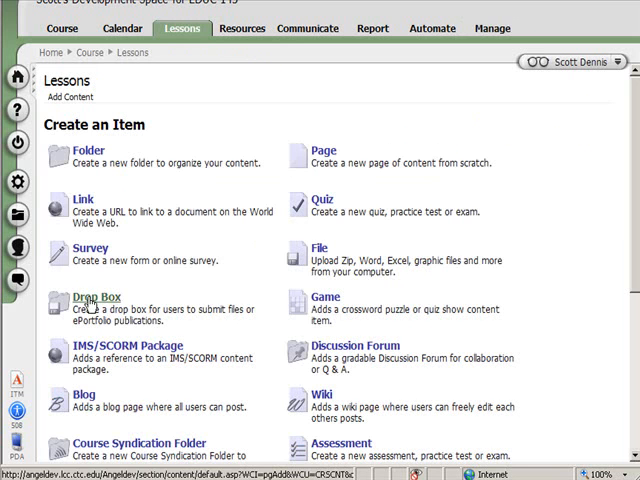
pyautogui.click(96, 296)
pyautogui.write('Week')
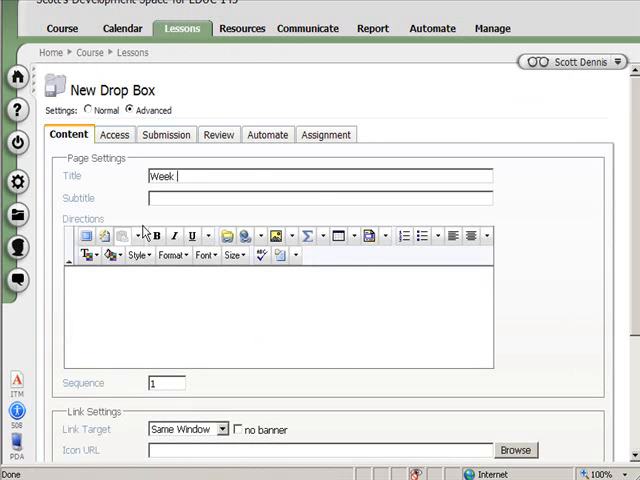
# Enter the drop box title Week Homework Dropbox.
pyautogui.write('Homew')
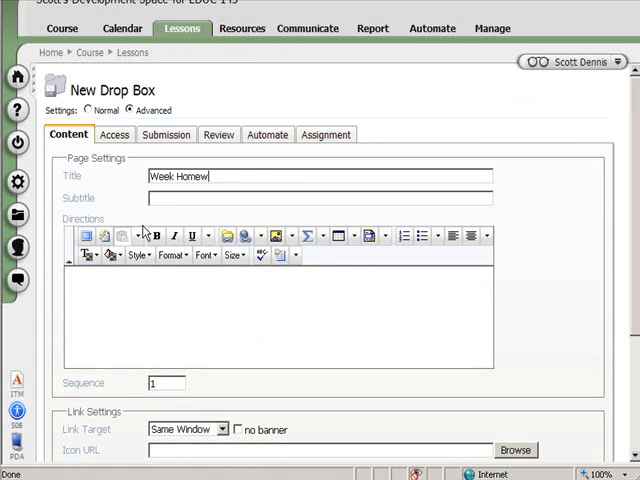
pyautogui.write('ork')
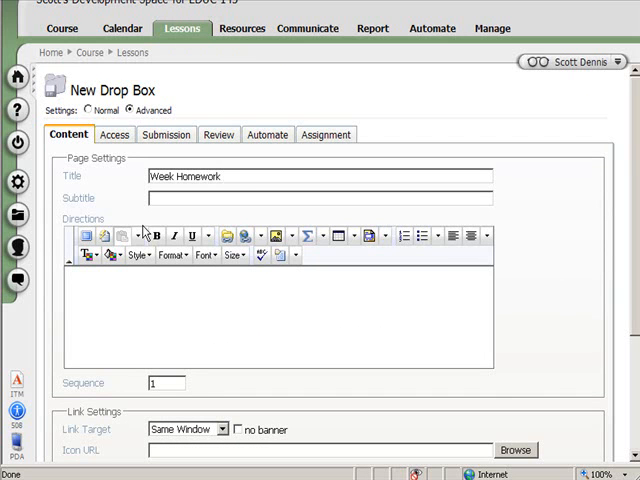
pyautogui.write('Drop')
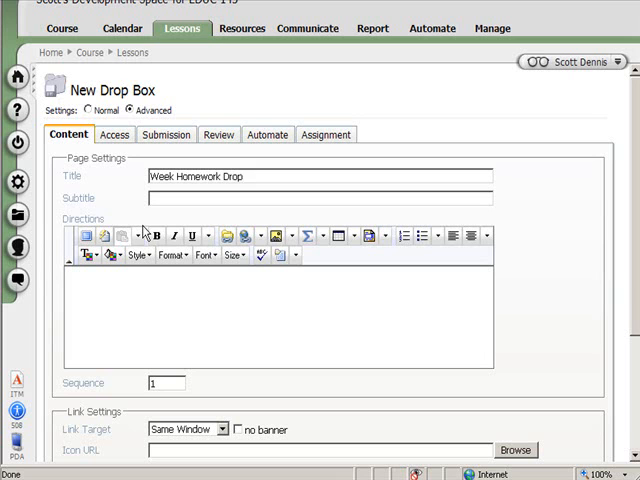
pyautogui.write('box')
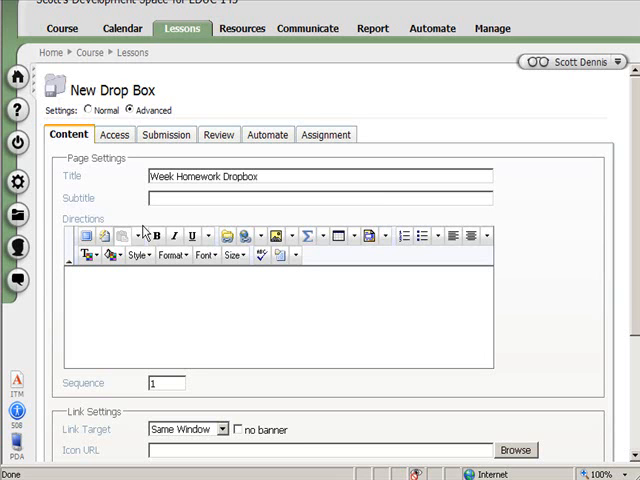